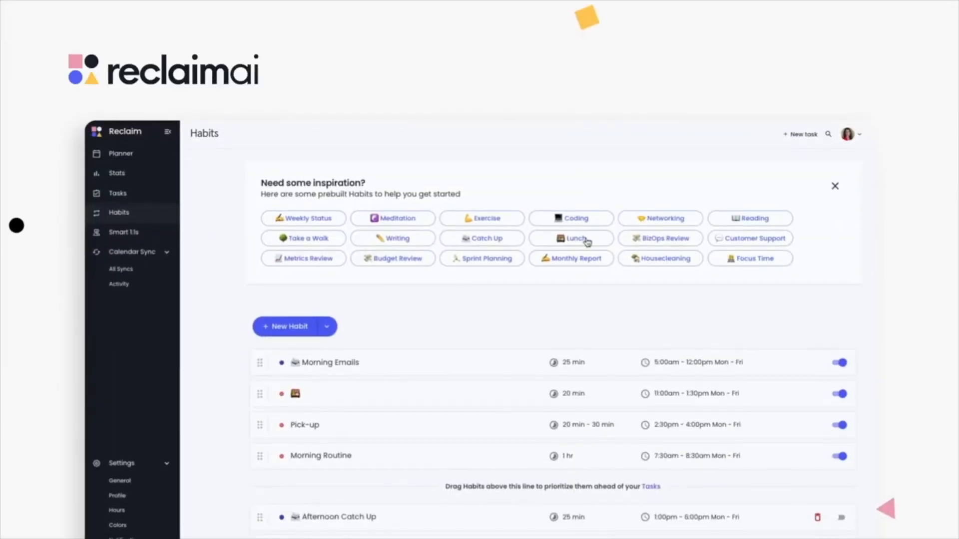
Step: Start a new habit from the prebuilt Lunch template chip
click(571, 237)
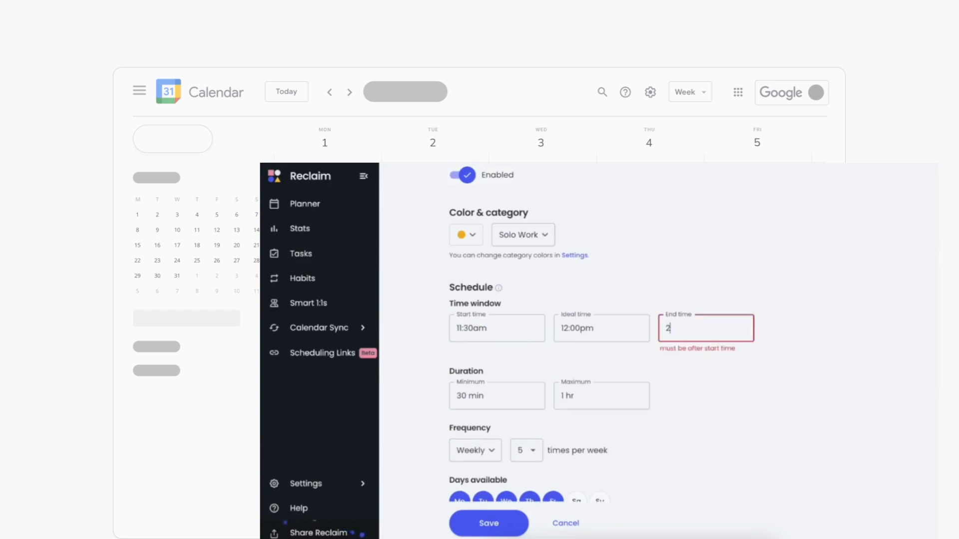
Step: Give the lunch habit an 11:30am start, 12:00pm ideal time and 30 min–1 hr duration
click(601, 384)
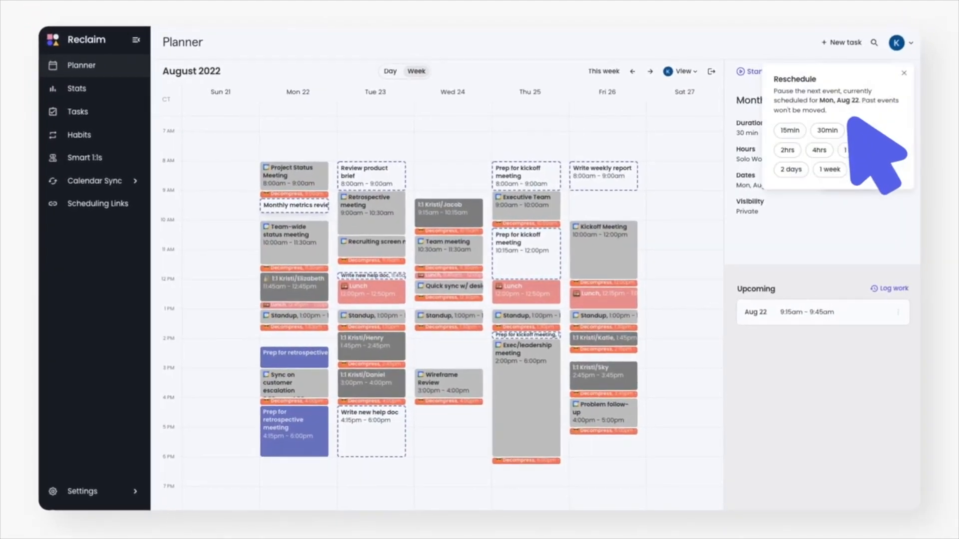
Step: View the Monday 1:1 meeting's details and upcoming occurrences, then go to Billing & Team
click(293, 286)
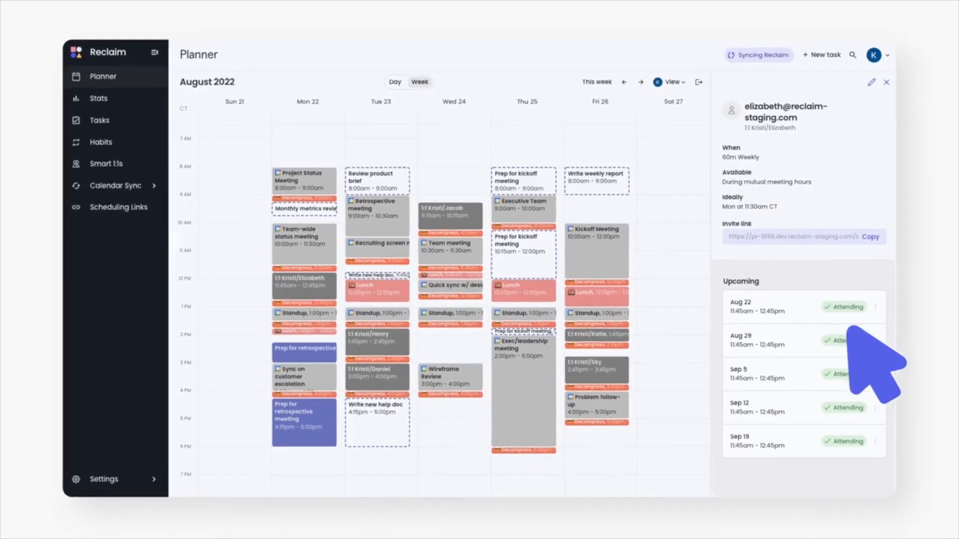
click(105, 164)
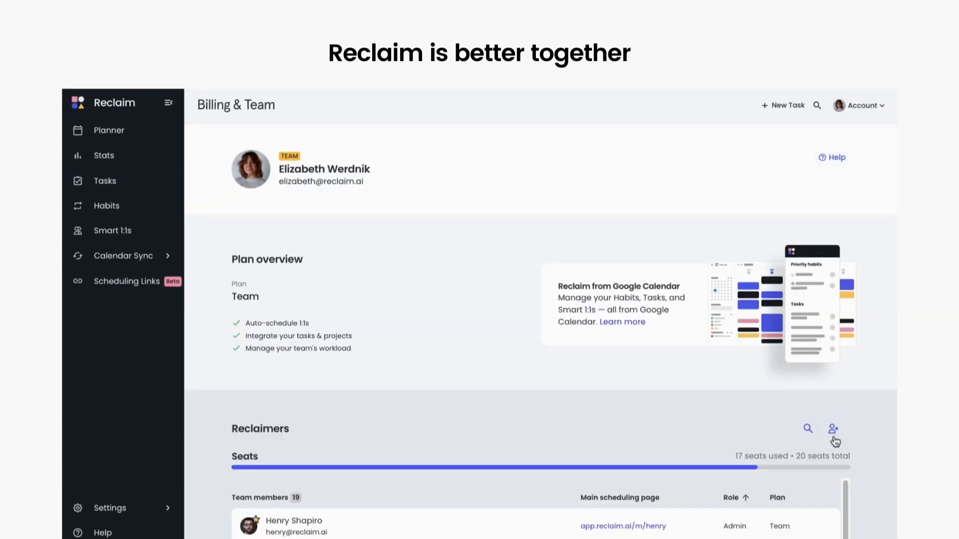
Step: Bring up the Invite team members form, then the Help support chat from the sidebar
click(832, 429)
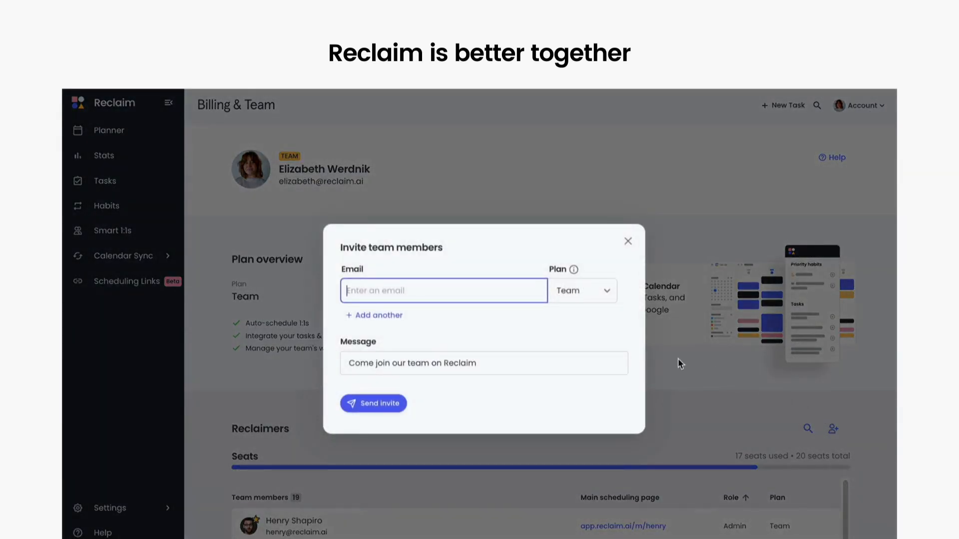
click(102, 531)
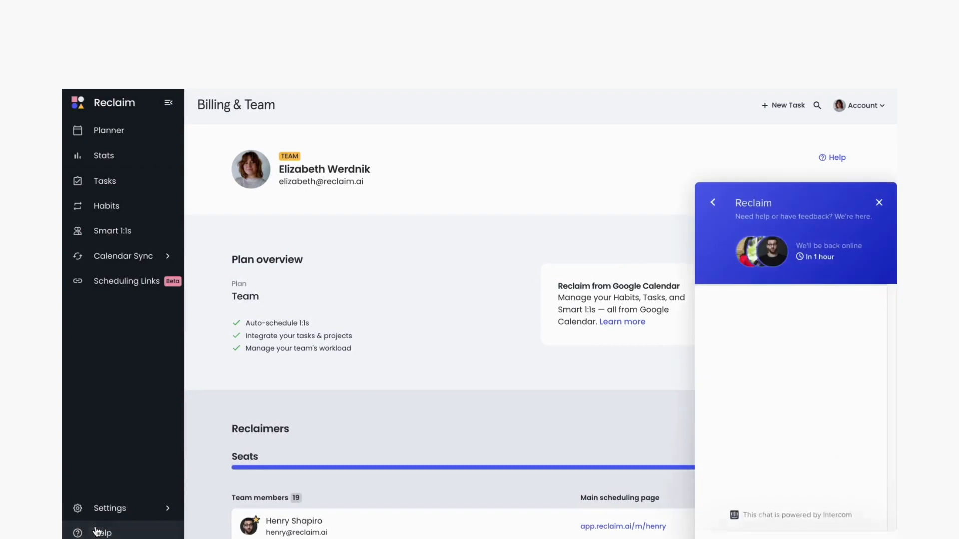